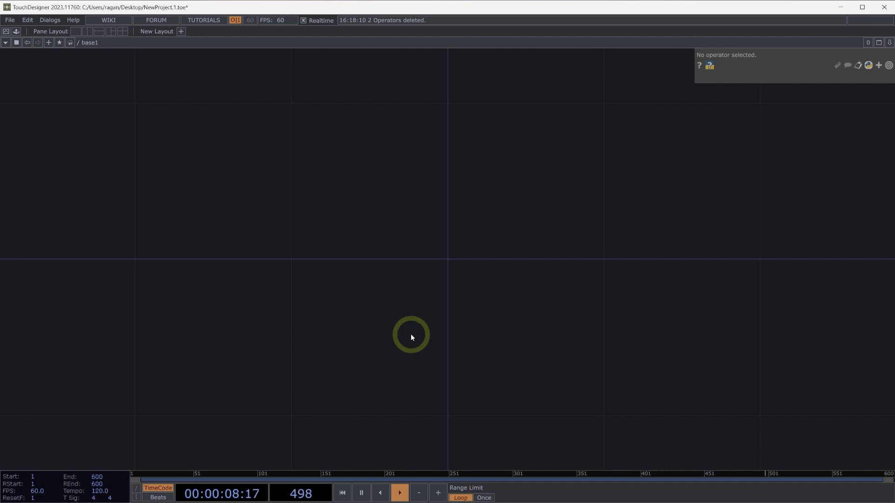
Bring up the OP Create Dialog in the empty network, searching for "point" operators.
click(342, 492)
text(point)
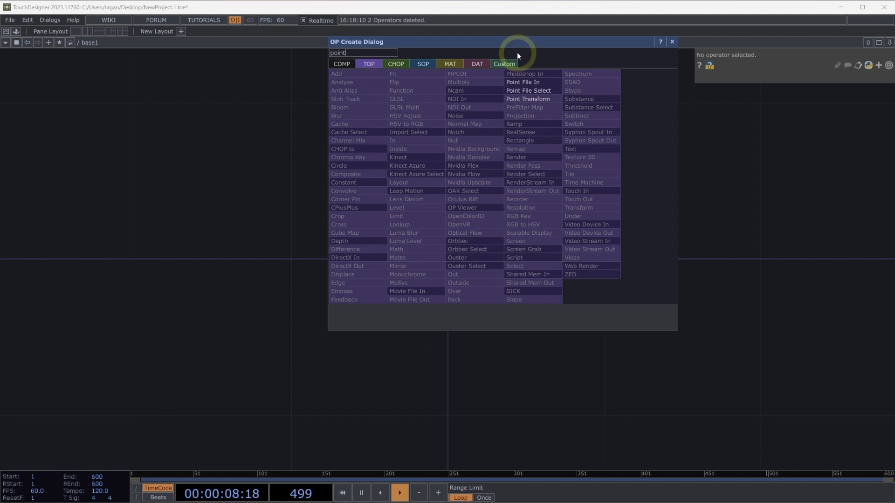
Place a Point File In TOP reading point positions into red, green and blue channels.
click(516, 82)
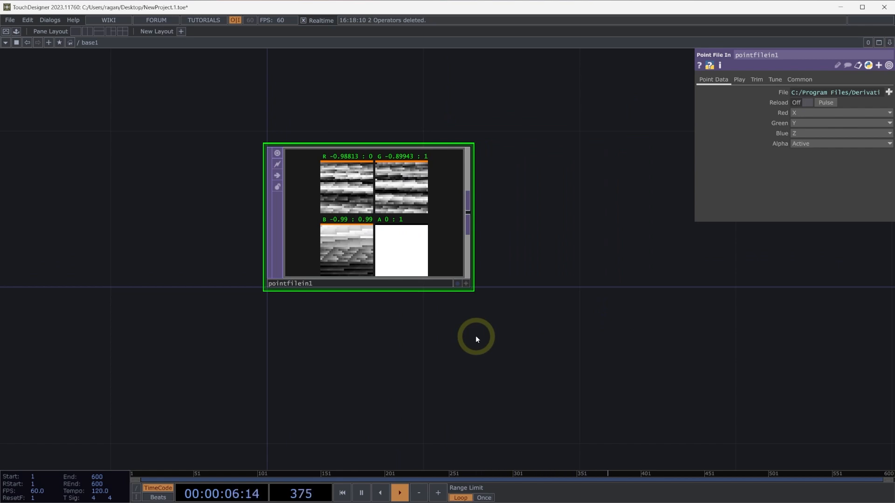
mouse_move(463, 328)
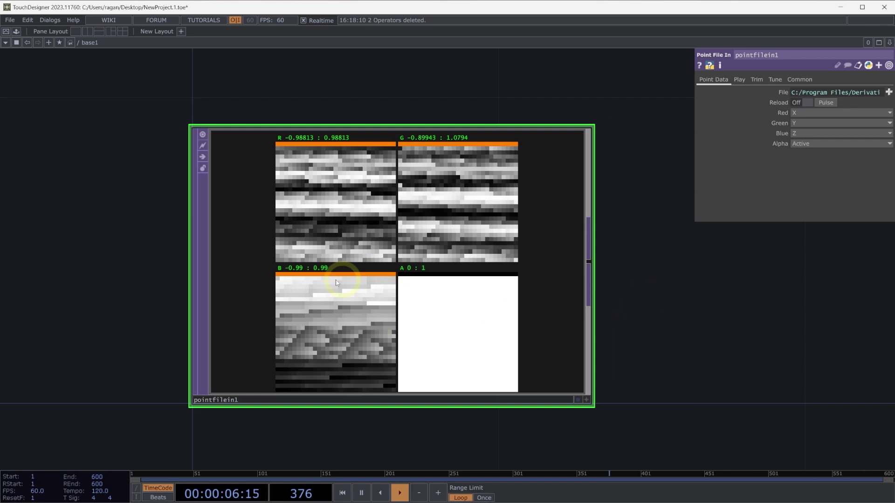
mouse_move(282, 278)
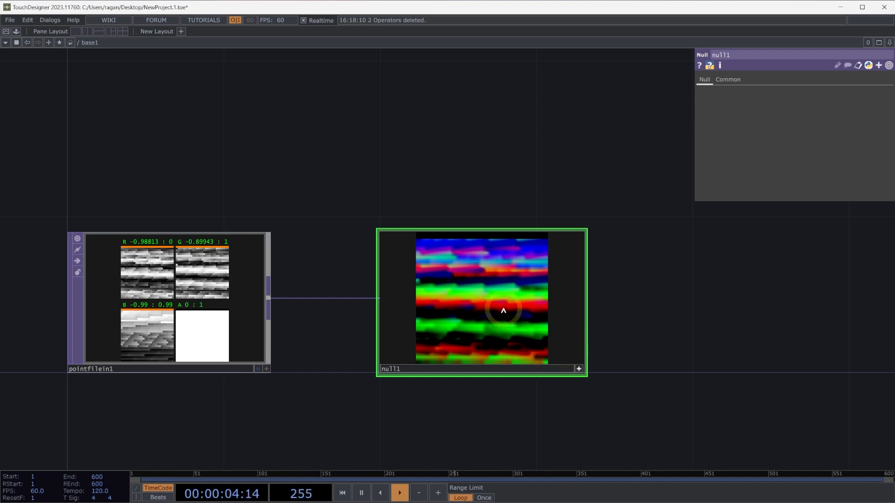
Show the Null TOP's data as a point cloud via View as Points.
right_click(504, 311)
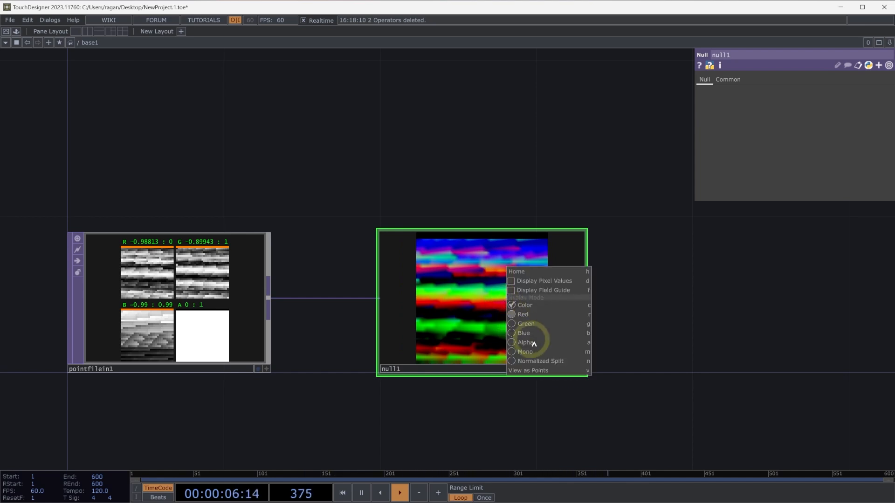
click(528, 371)
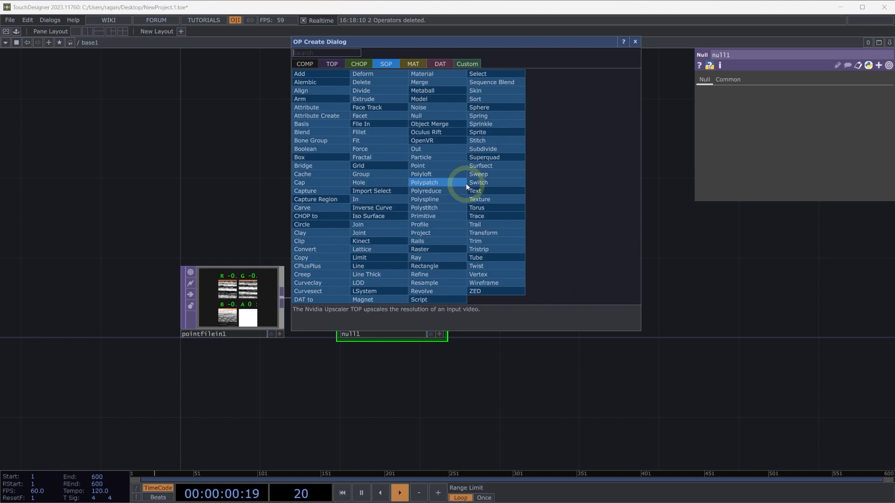
Create an Add SOP and append a Convert SOP after it.
click(299, 73)
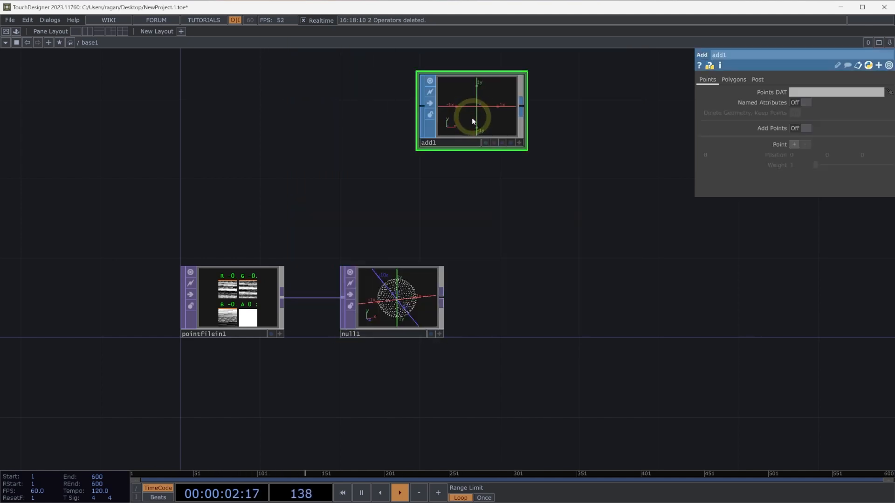
drag(471, 110, 384, 142)
text(con)
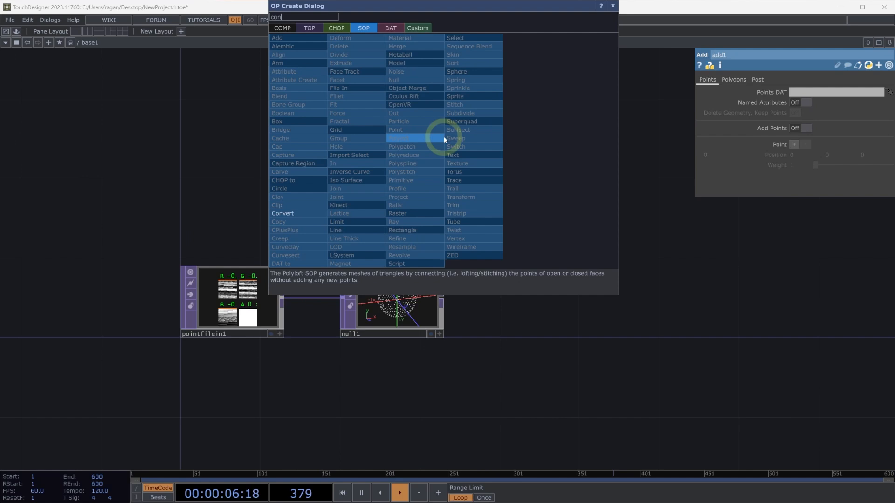
click(283, 214)
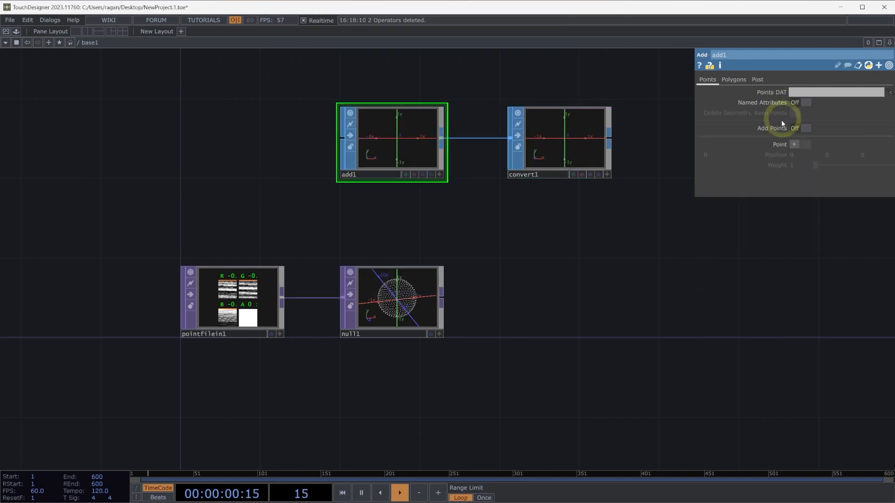
Turn Add Points On in add1 and set convert1's Convert To type.
click(803, 128)
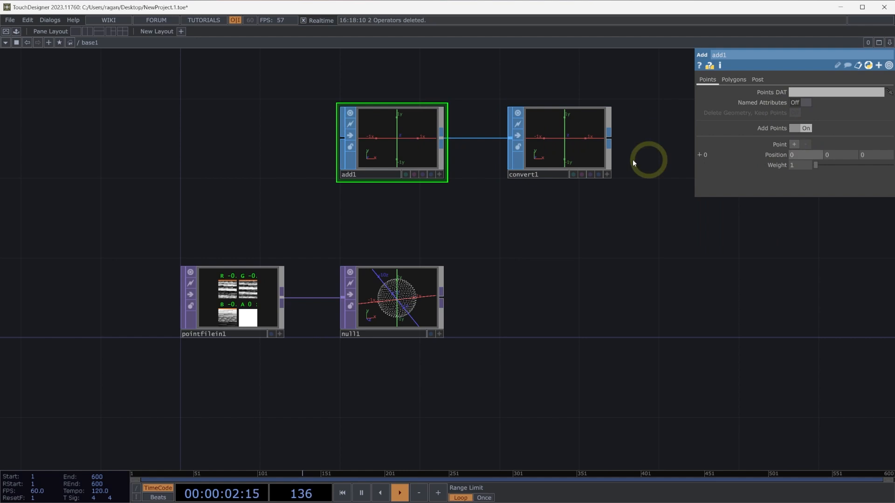
click(546, 146)
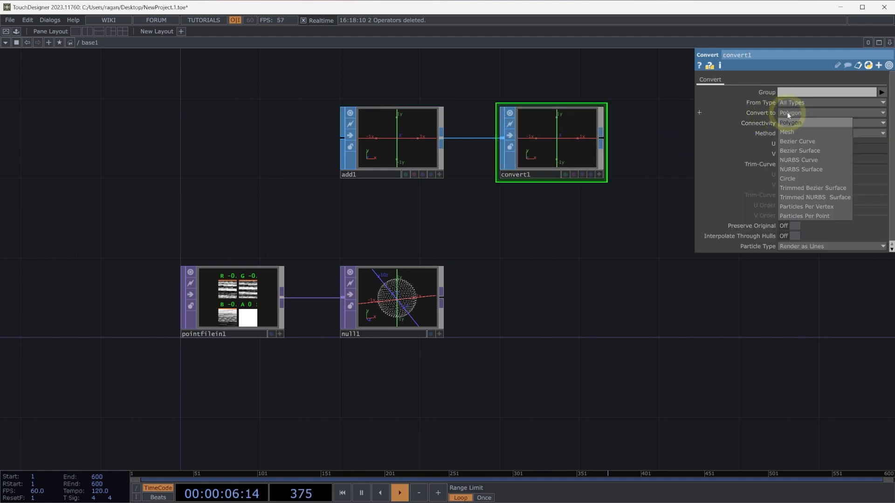
click(803, 216)
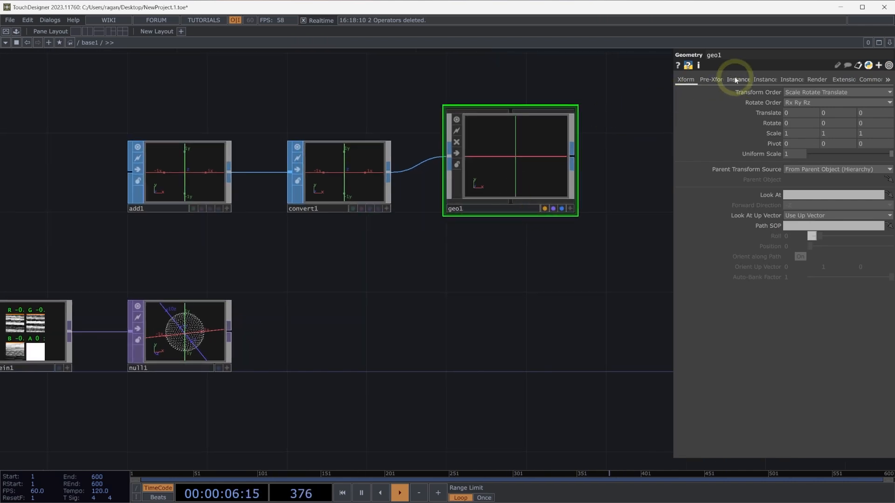
Enable instancing on geo1, translating from null1's r, g, b channels with Active a.
click(737, 80)
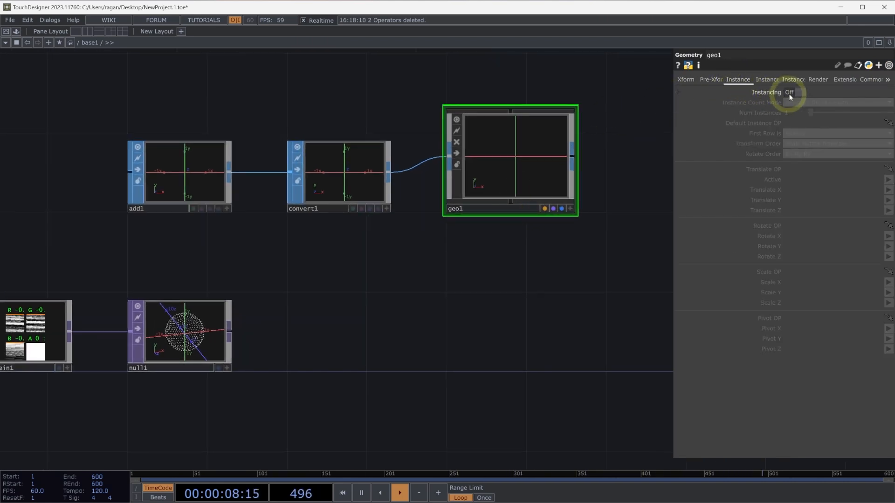
click(789, 92)
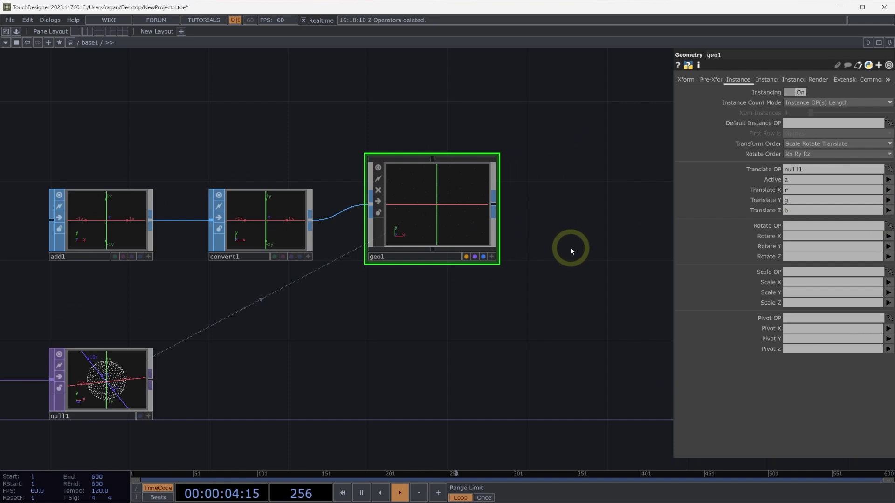
mouse_move(576, 229)
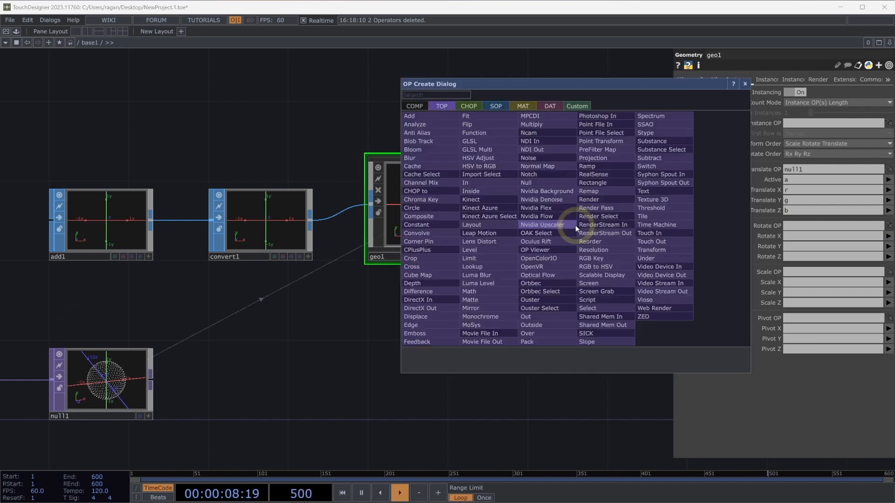
Add a Line MAT for the geometry with Draw Lines Off and Draw Points On.
click(523, 106)
text(line)
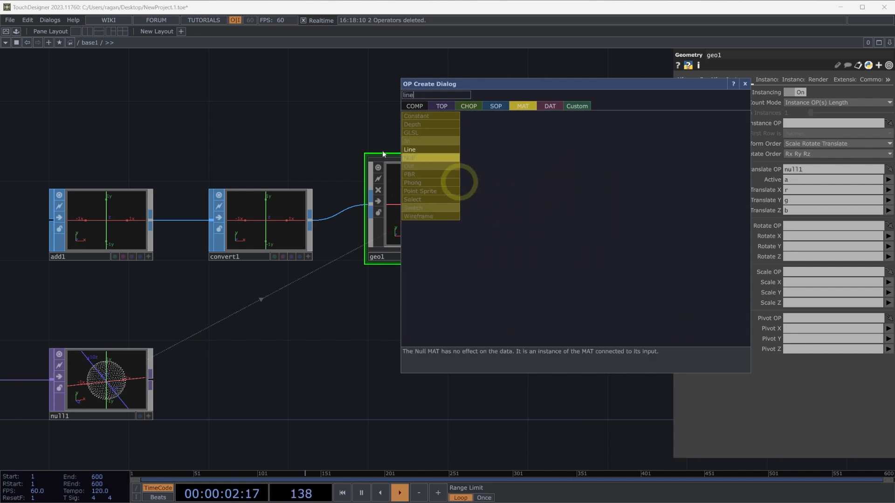
click(409, 149)
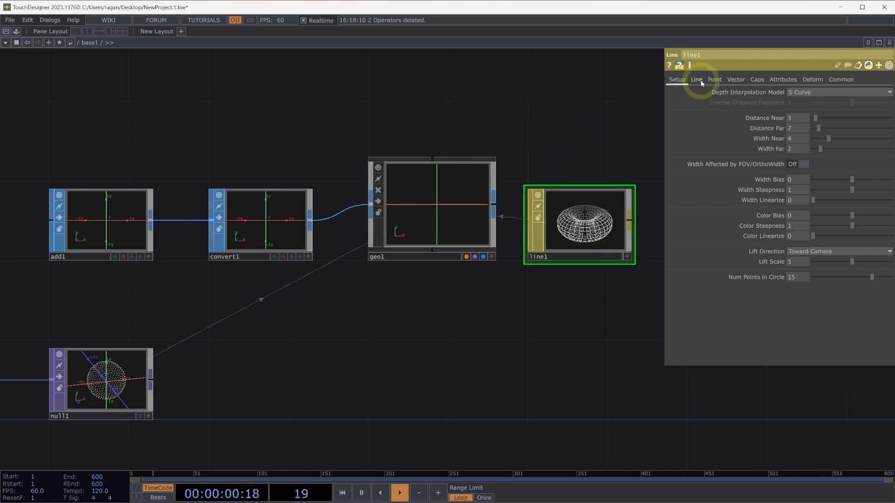
click(696, 79)
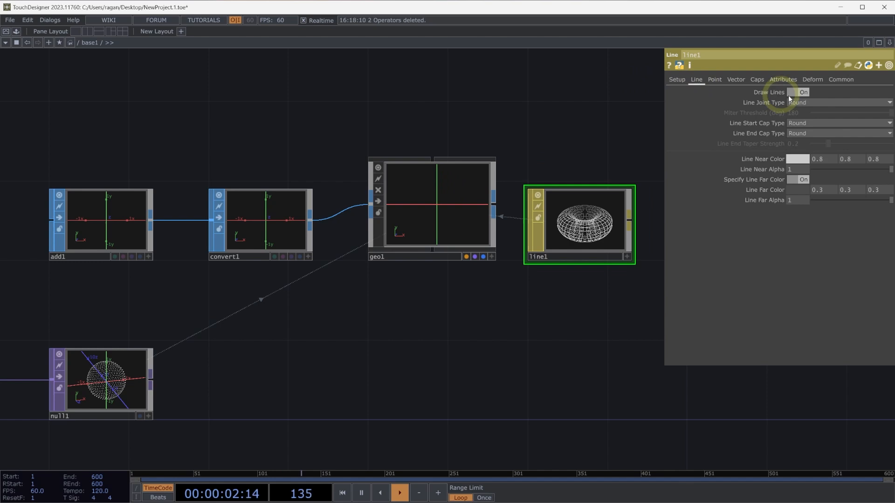
click(802, 91)
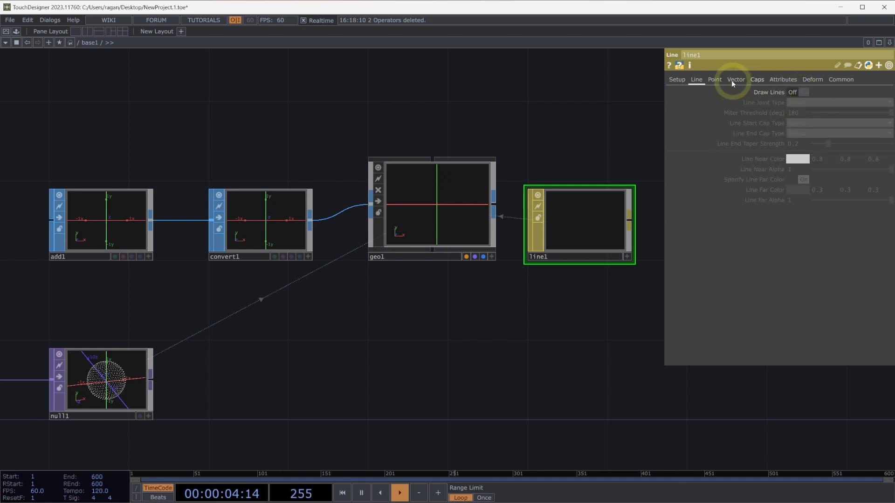
click(714, 79)
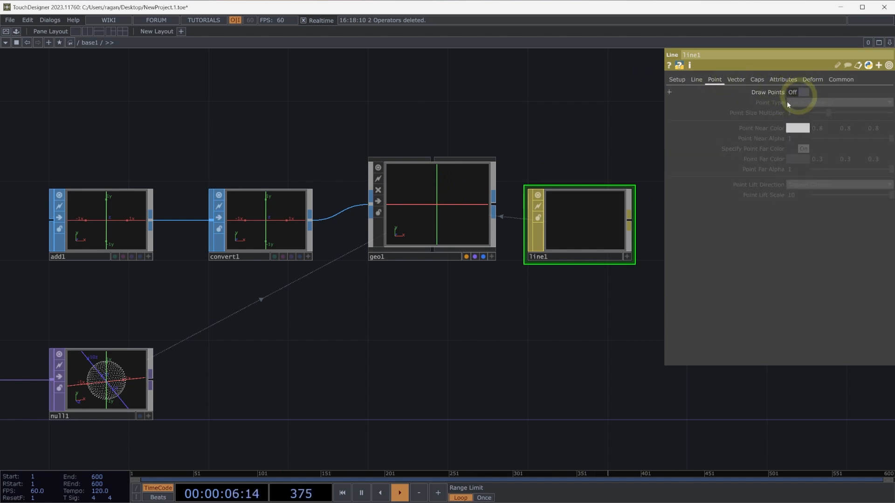
click(802, 93)
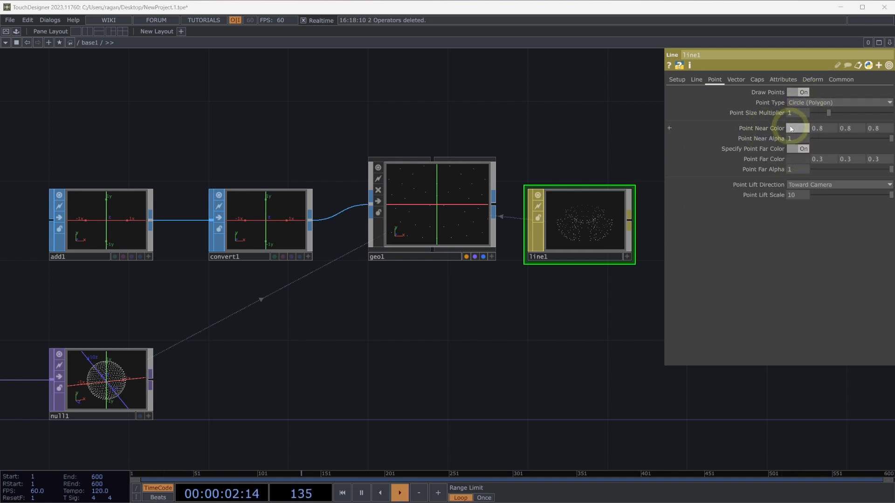
Set line1's Point Near Color to white and adjust the Point Size Multiplier.
click(792, 128)
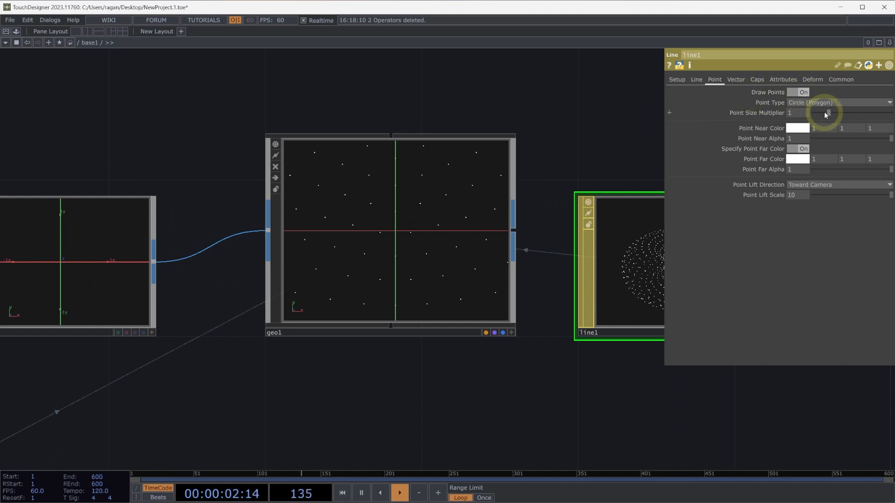
drag(825, 113, 861, 112)
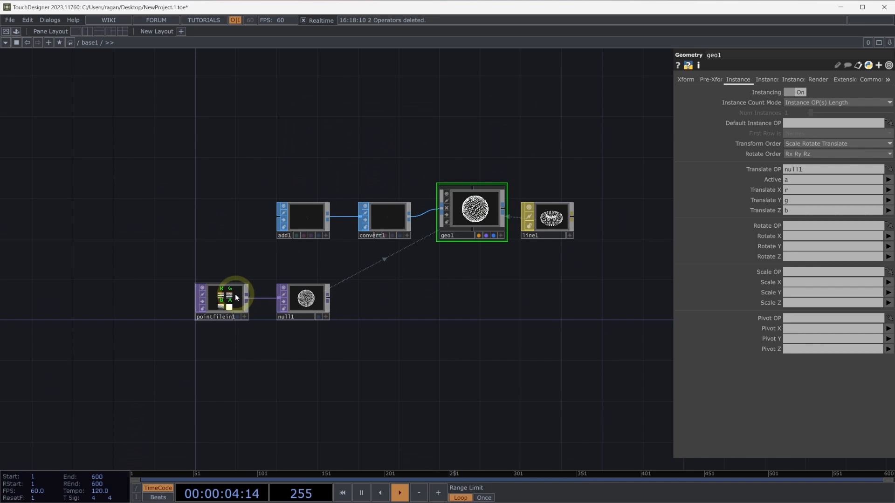
Load the banana.ply sample point cloud into pointfilein1.
click(222, 299)
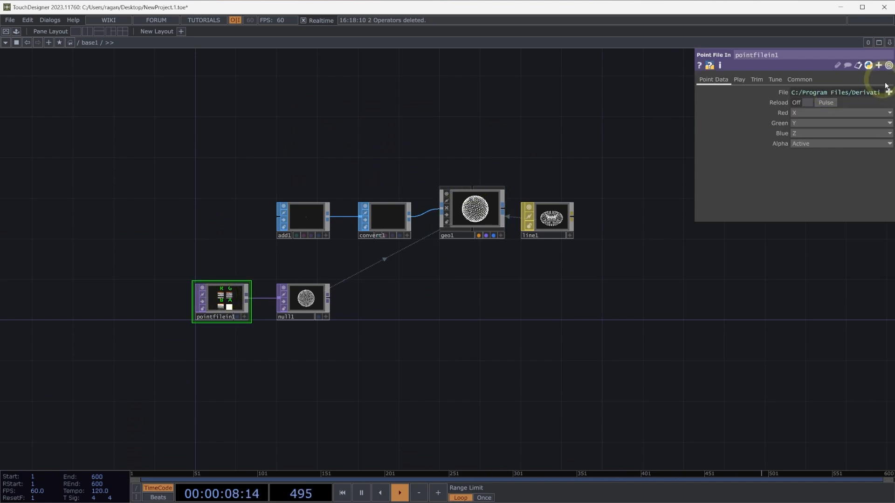
click(890, 92)
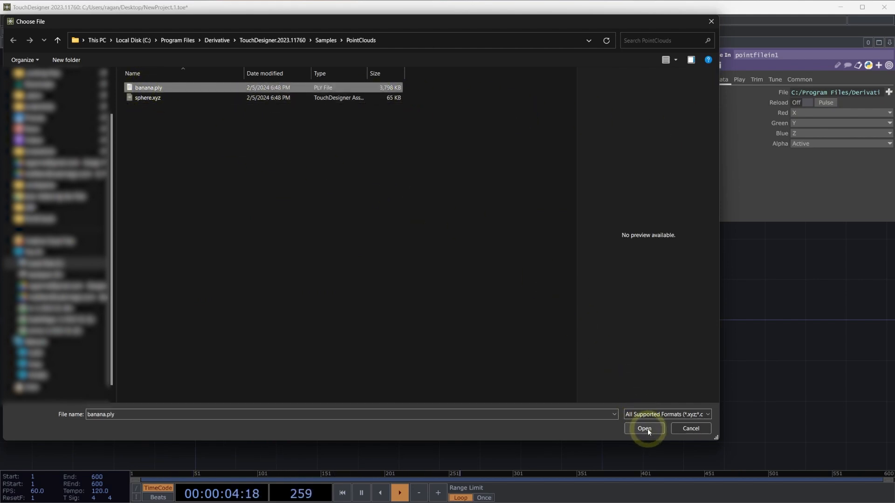
click(644, 428)
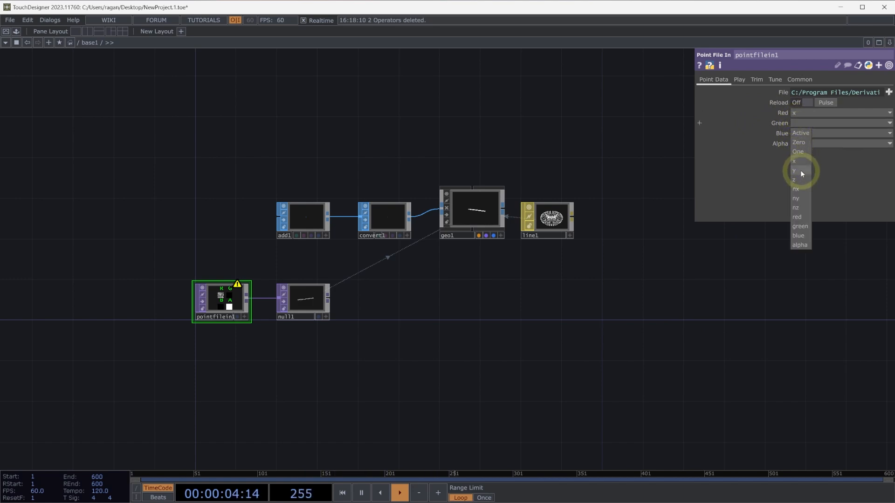
Map position data to pointfilein1's channels and lower line1's Point Size Multiplier to about 0.83.
click(793, 170)
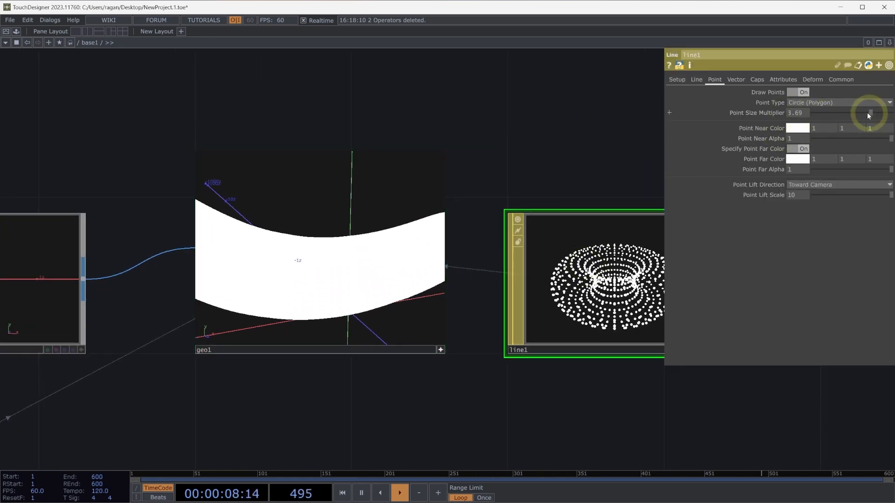
drag(867, 112, 825, 113)
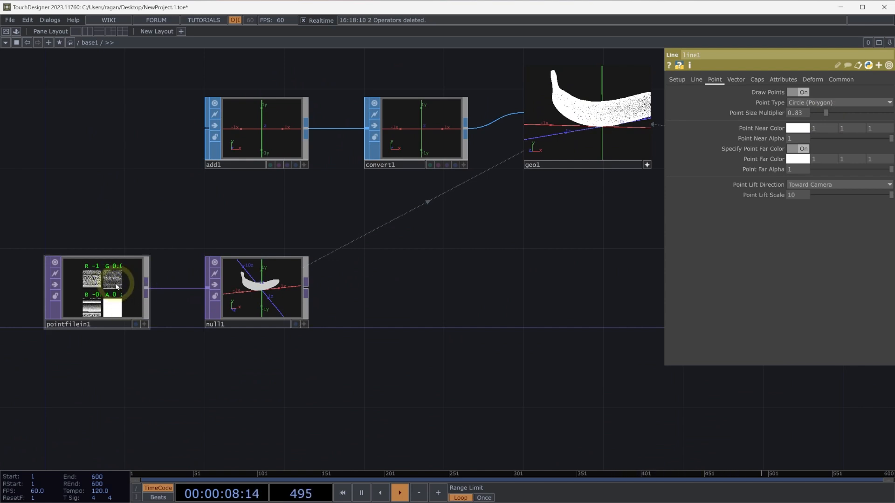
Branch a Point File Select from pointfilein1 passing red, green, blue and alpha channels.
click(98, 288)
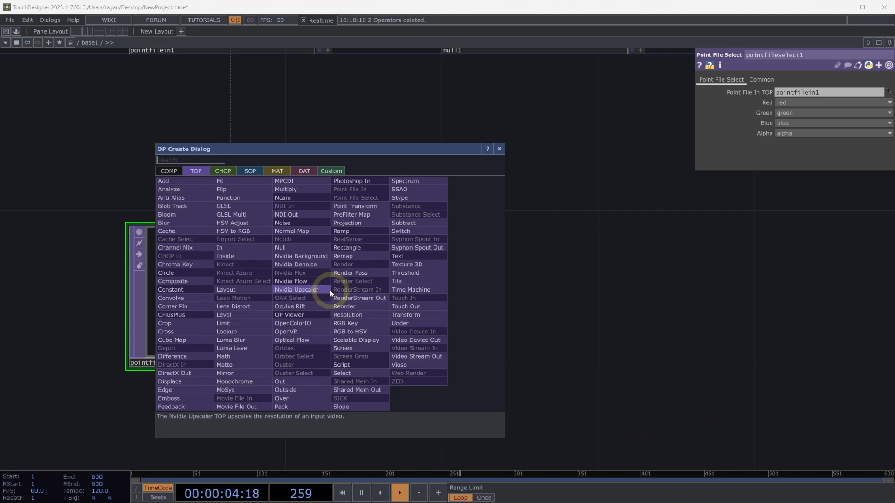
Add a Math TOP after the point selection and adjust its Range page.
text(mat)
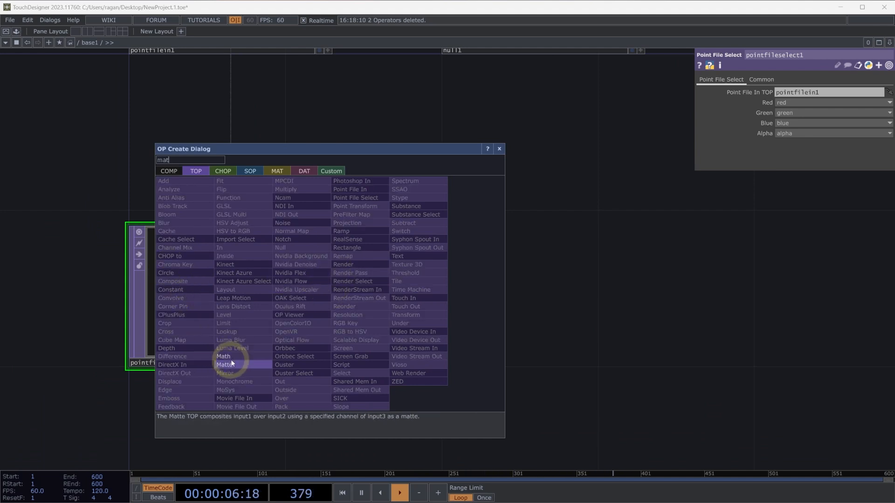
click(222, 356)
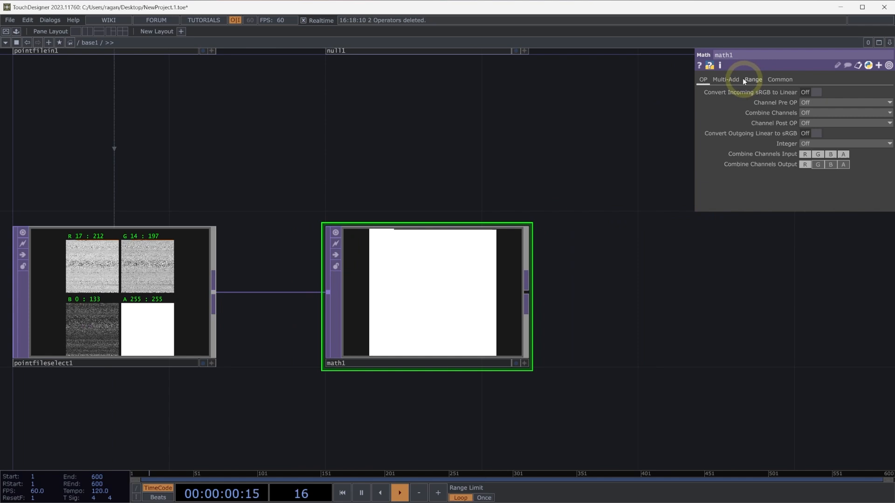
click(753, 80)
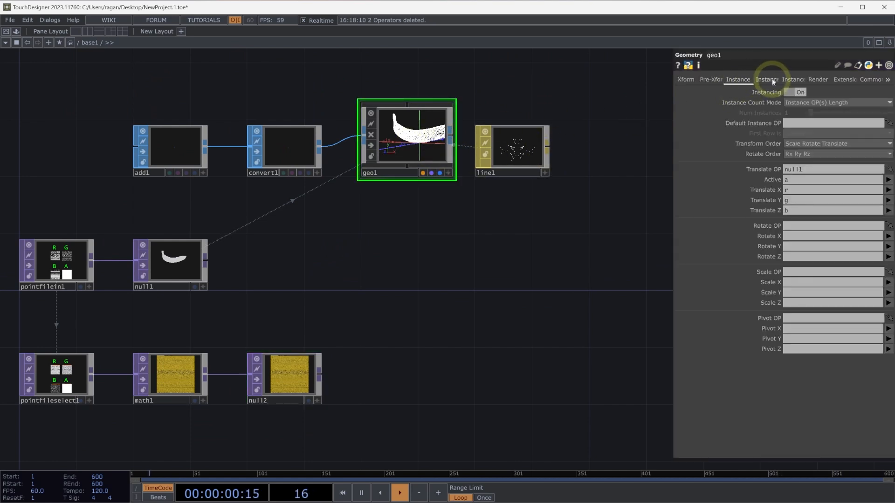
Set geo1's Color OP to null2 with R=r, G=g, B=b and A=a.
click(767, 79)
text(point)
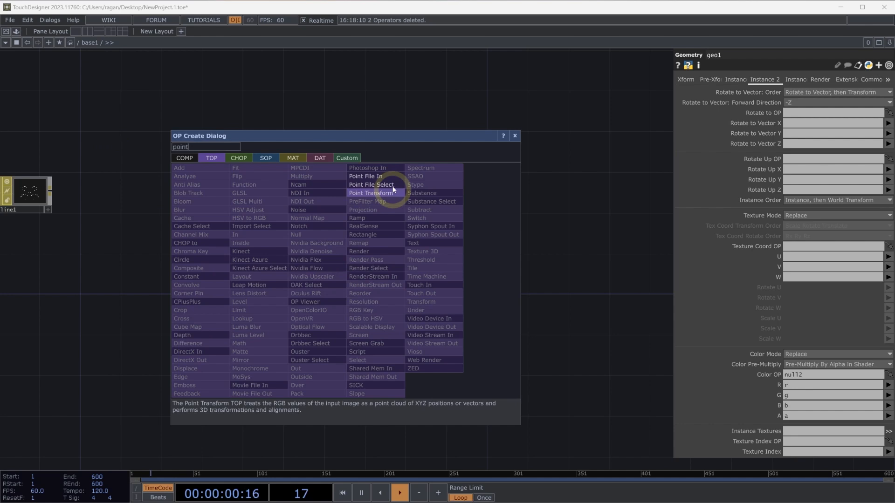
Add a second Point File In TOP feeding a new Null TOP, null3.
click(365, 176)
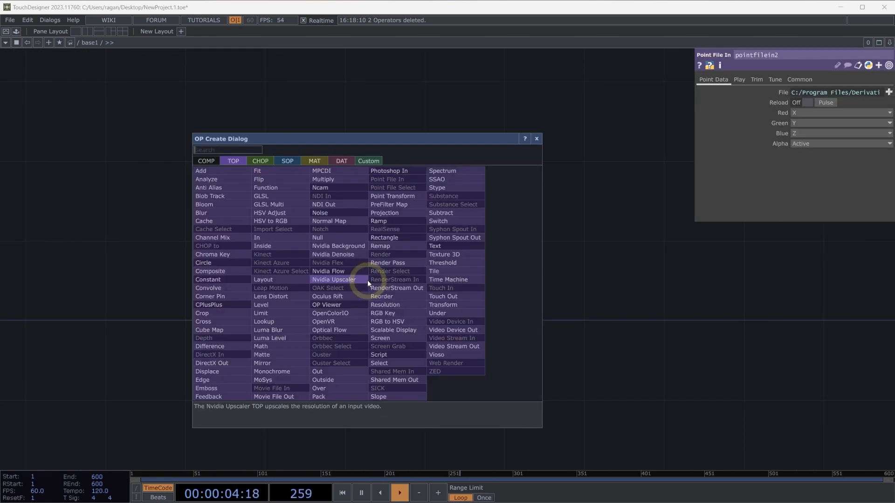
text(nul)
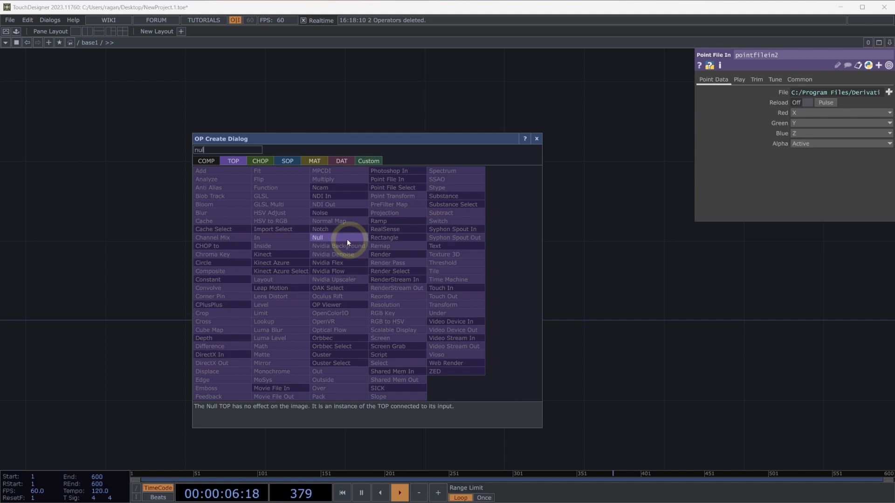
click(317, 237)
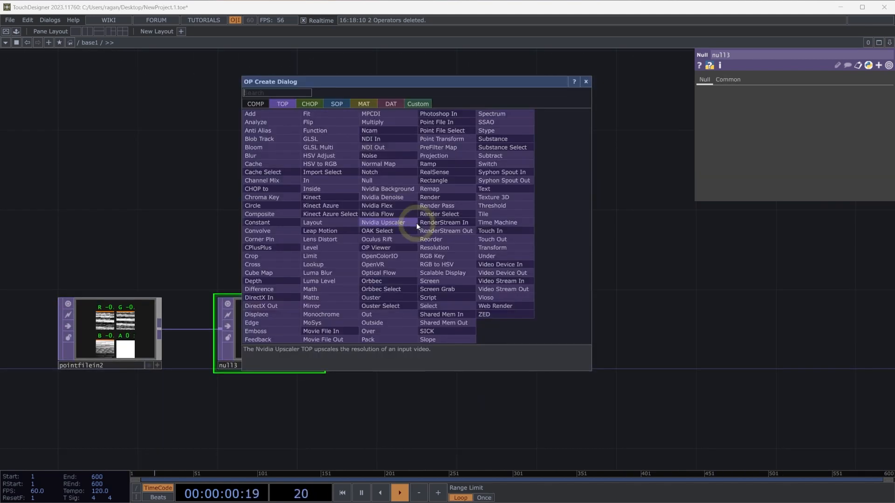
Add a Circle SOP wired into a new Geometry COMP, geo2.
text(circ)
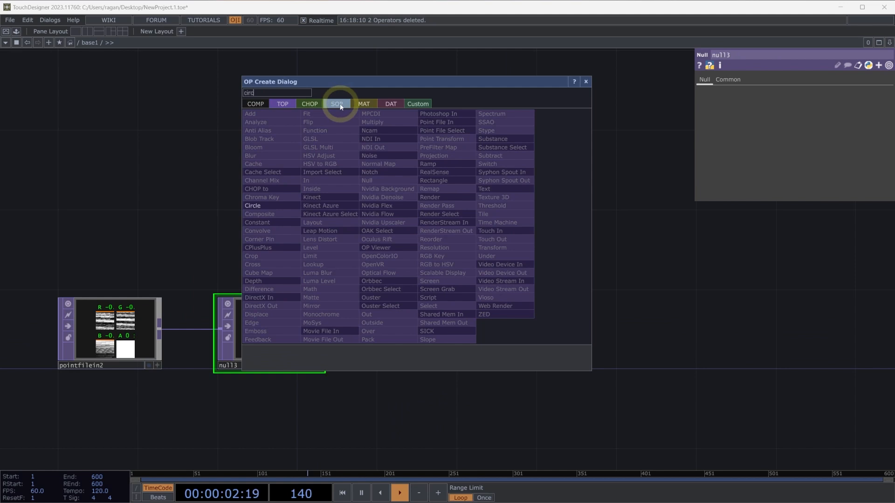
click(337, 103)
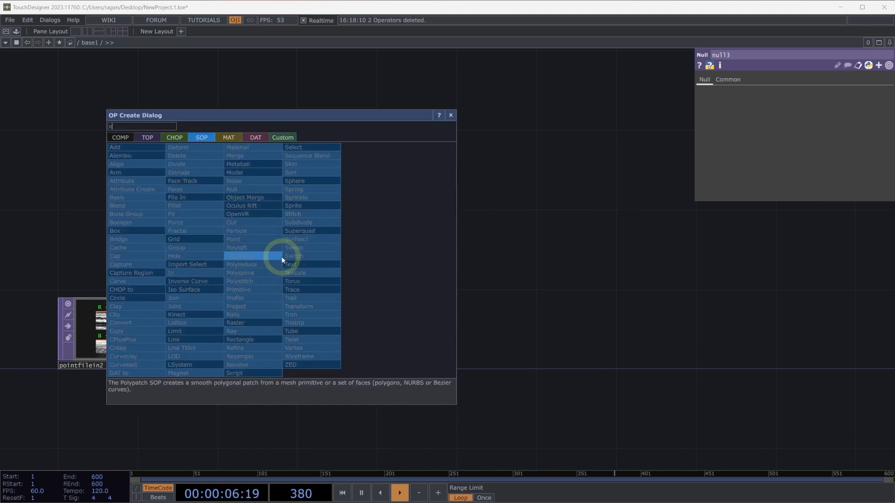
text(cir)
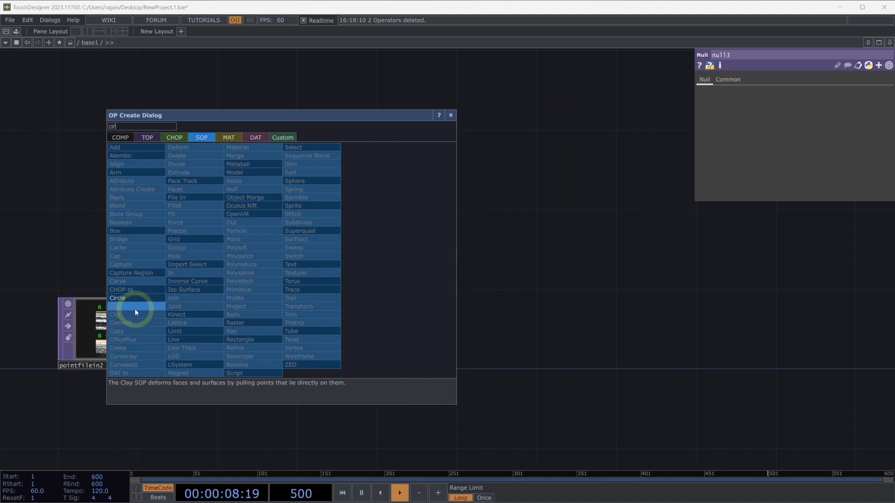
click(117, 298)
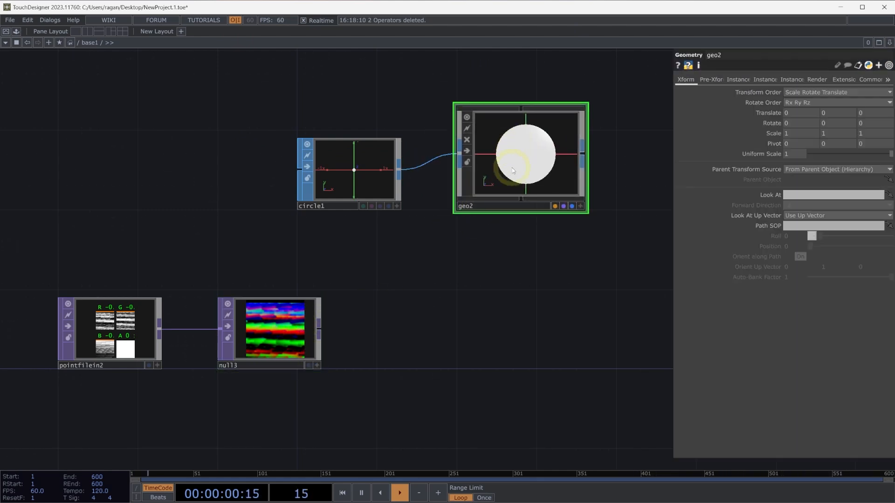
Turn on geo2 instancing with Translate OP null3, Active a, and X/Y/Z from r, g, b.
click(737, 80)
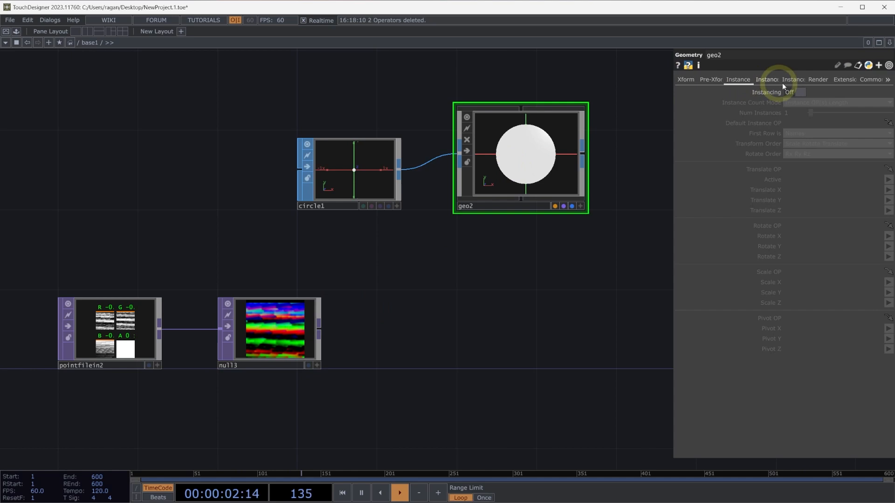
click(793, 91)
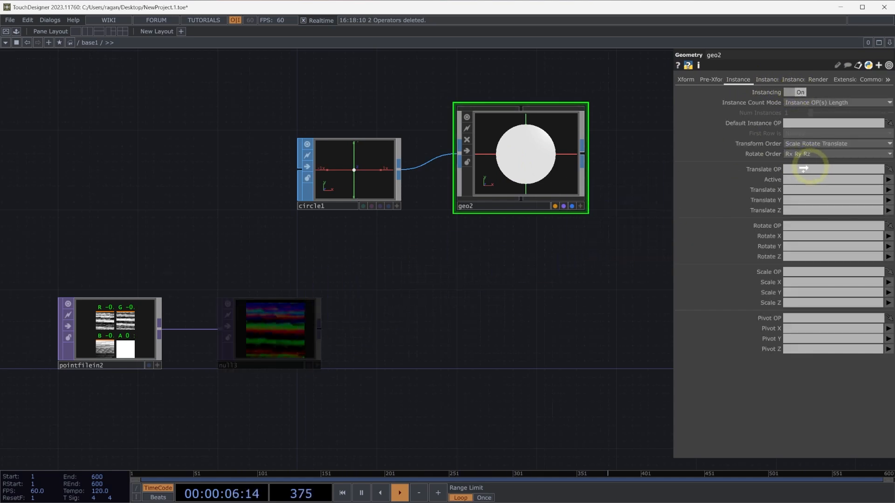
text(null3)
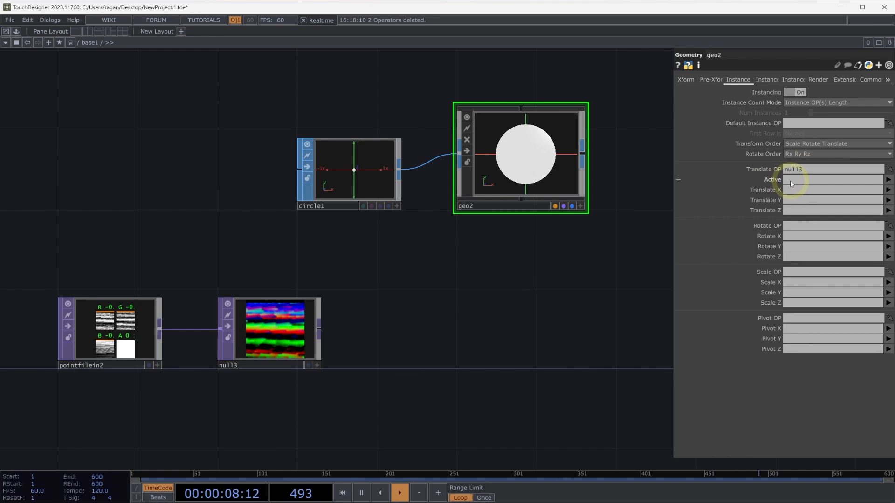
text(a)
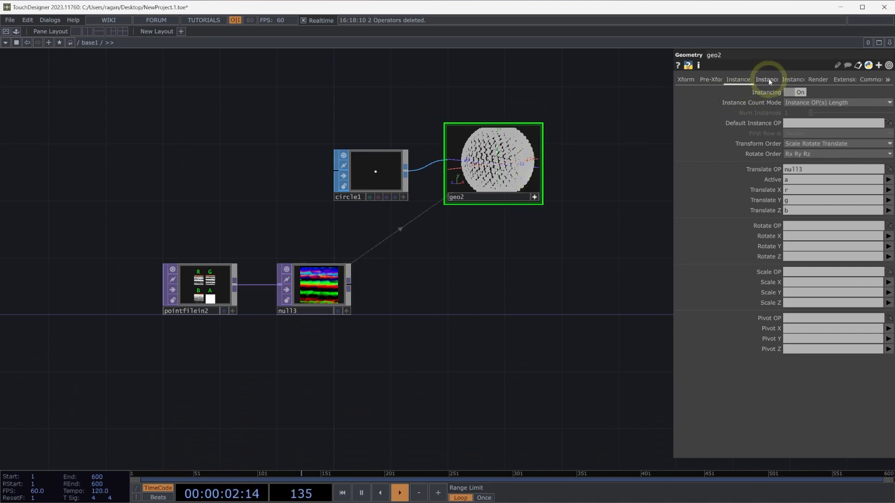
Add Point File Select TOP pointfileselect2 reading from pointfilein2.
click(764, 80)
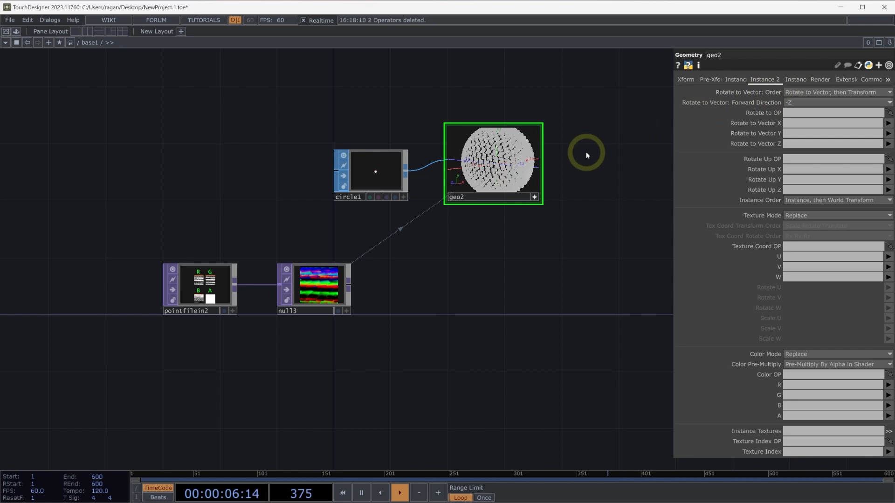
mouse_move(260, 324)
text(point)
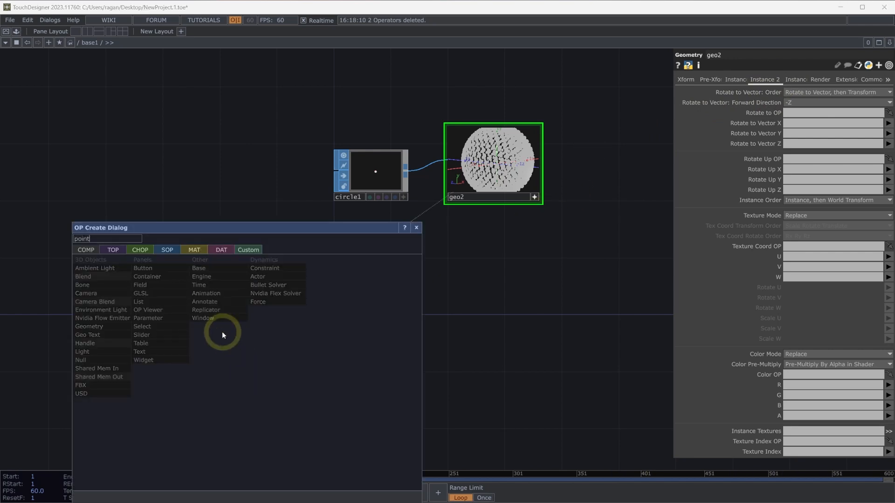
click(112, 250)
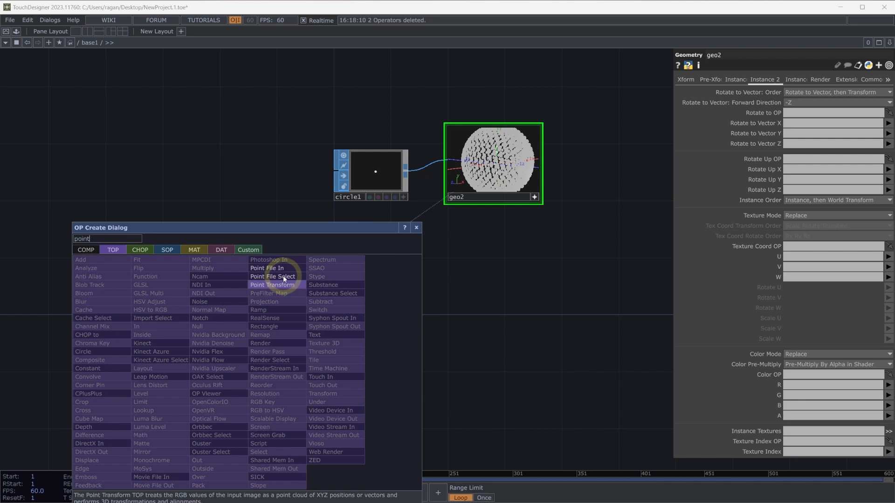
click(272, 276)
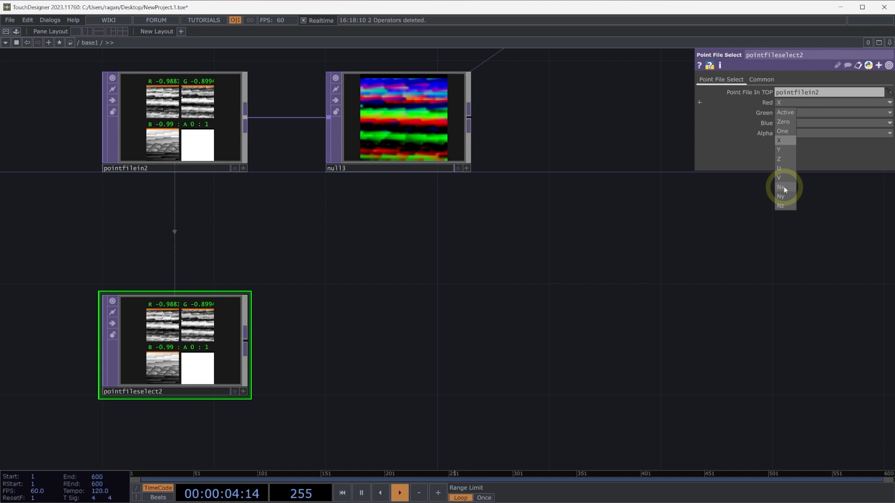
Map pointfileselect2's Red, Green, Blue to Nx, Ny, Nz and feed a new null4.
click(780, 186)
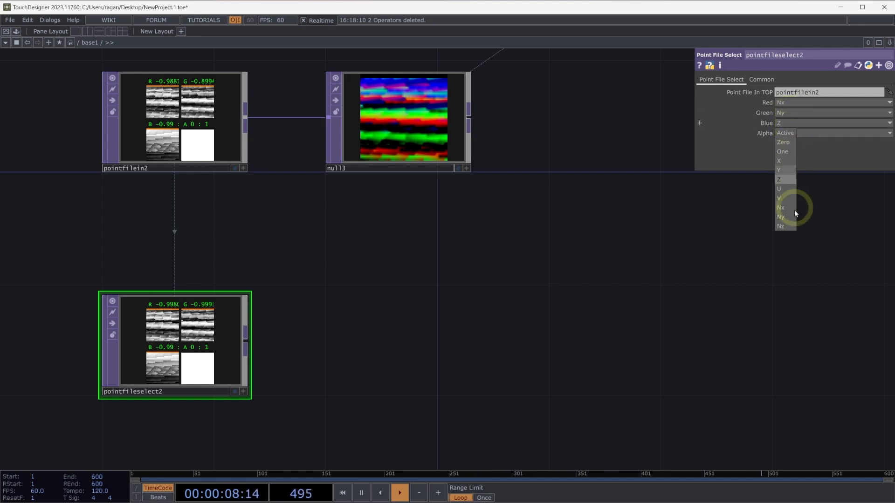
click(780, 226)
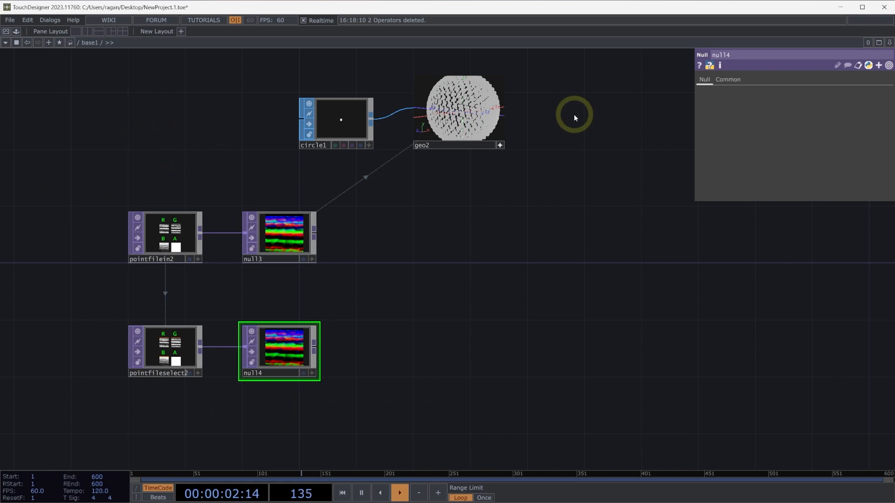
click(463, 112)
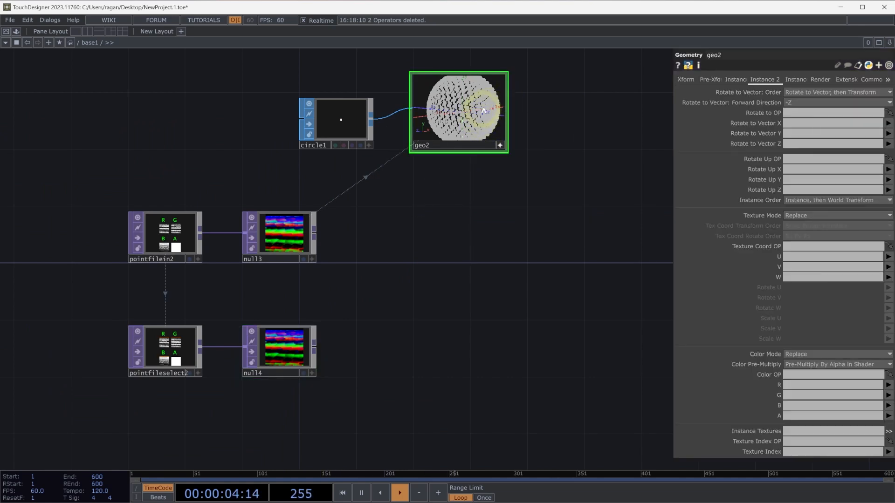